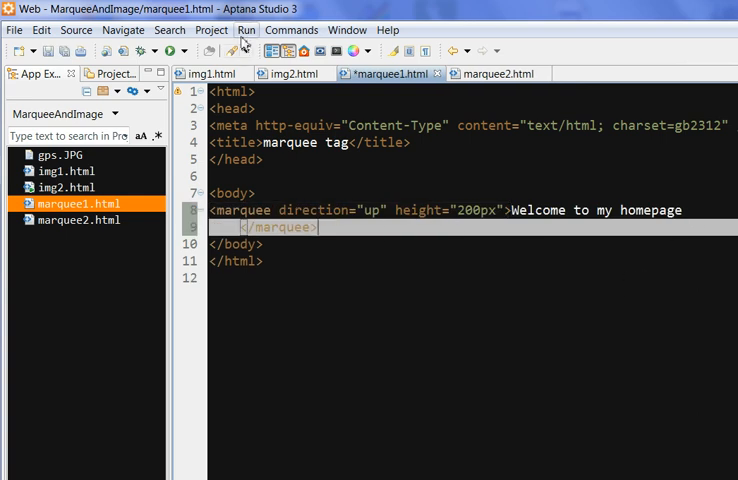
- Save and run marquee1.html with its upward-scrolling 200px 'Welcome to my homepage' marquee
left_click(246, 29)
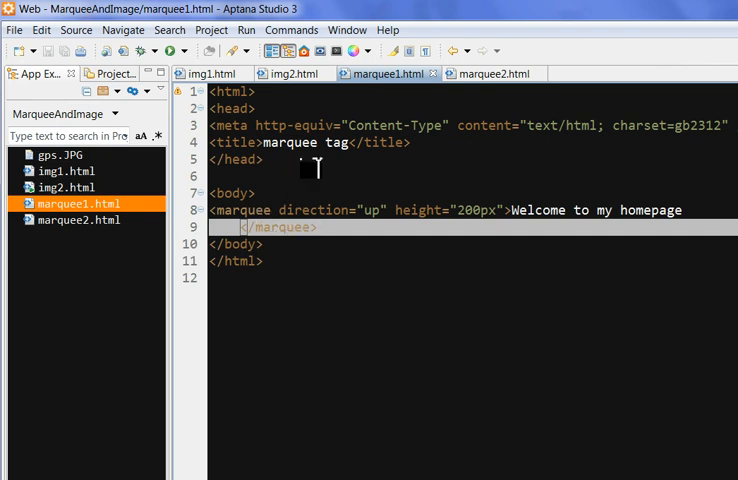
mouse_move(133, 257)
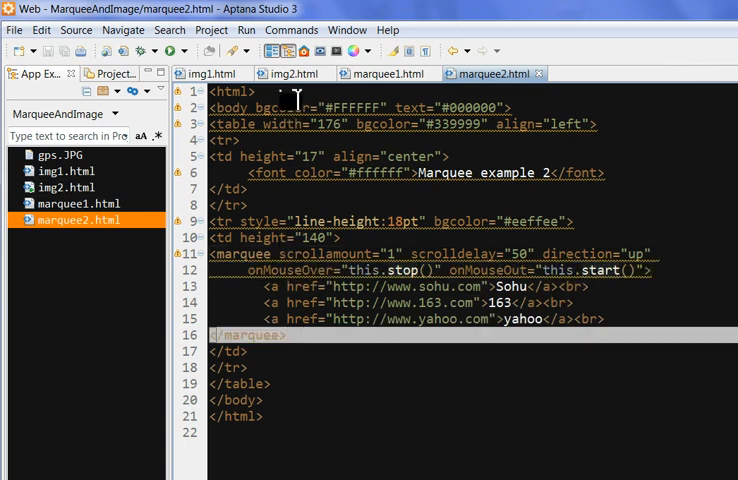
- Run marquee2.html in Firefox so the Sohu, 163 and yahoo links scroll upward
left_click(246, 29)
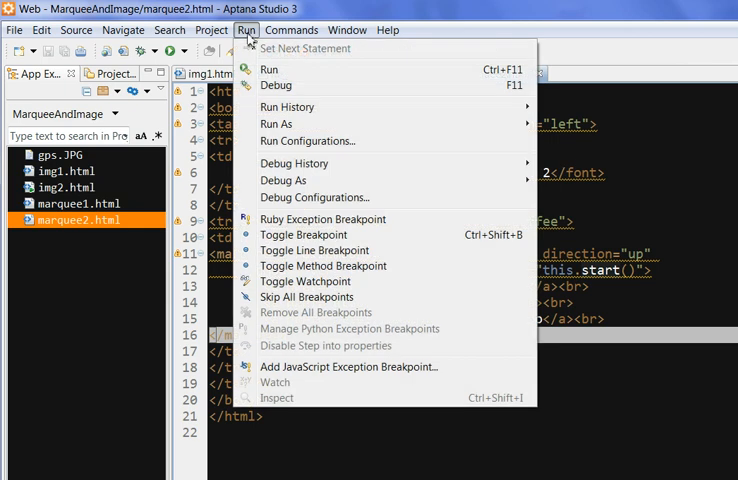
left_click(268, 69)
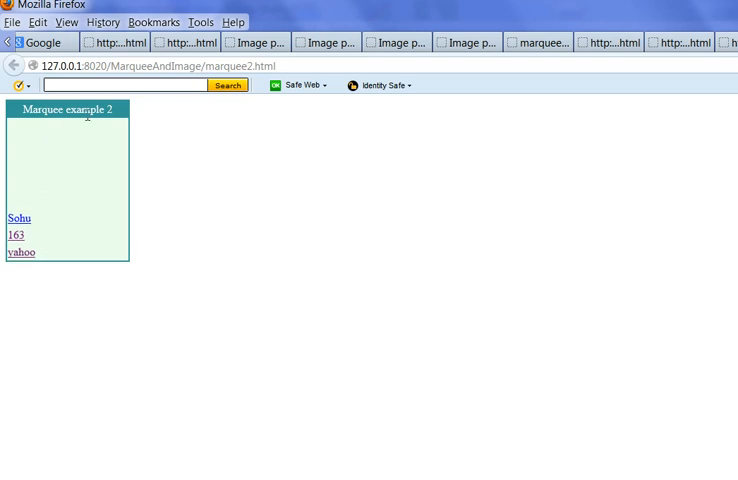
mouse_move(72, 138)
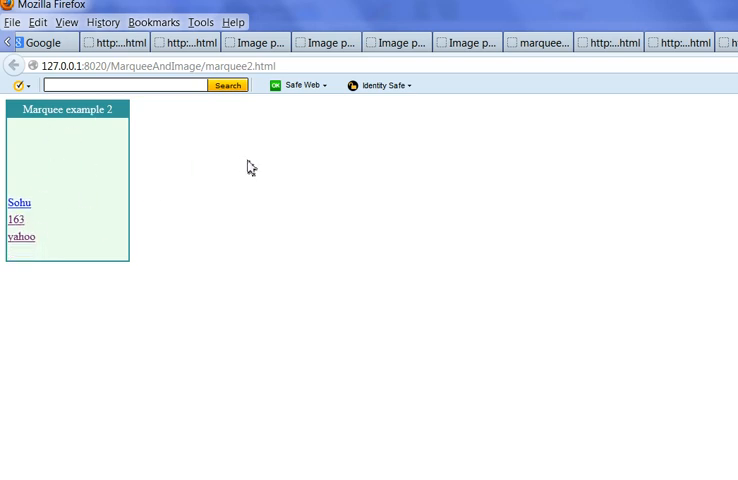
mouse_move(95, 157)
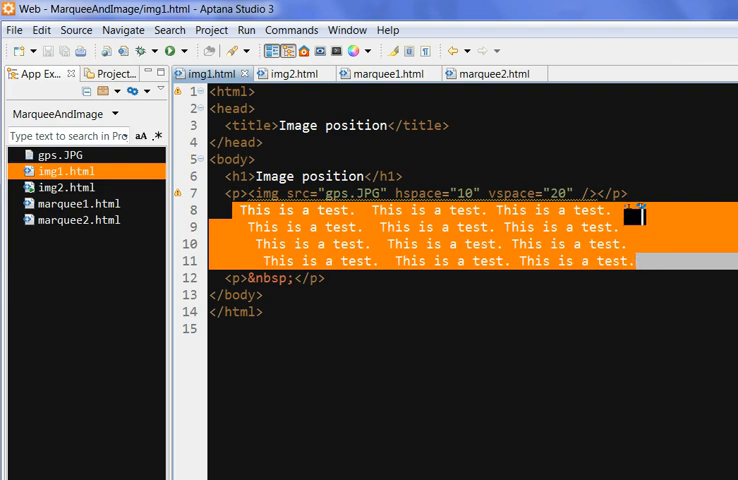
- Run img1.html in Firefox showing the Image position heading and satellite picture
left_click(246, 29)
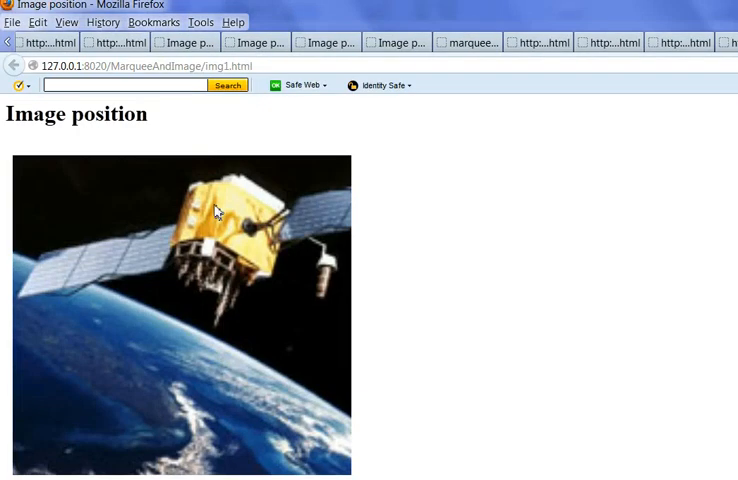
mouse_move(238, 377)
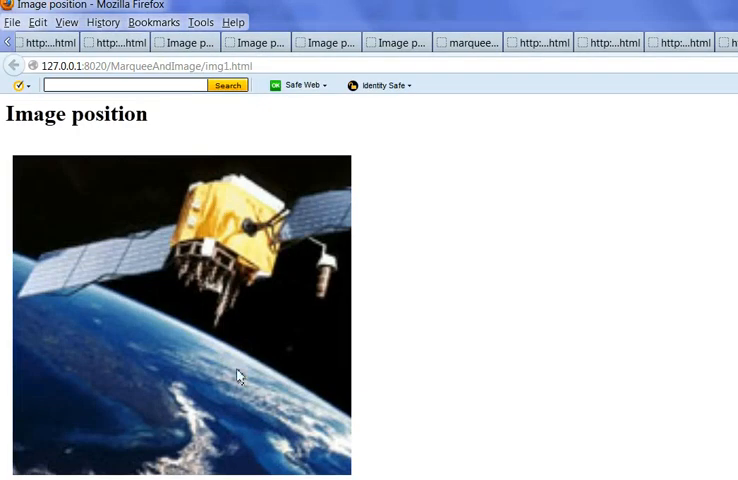
mouse_move(308, 404)
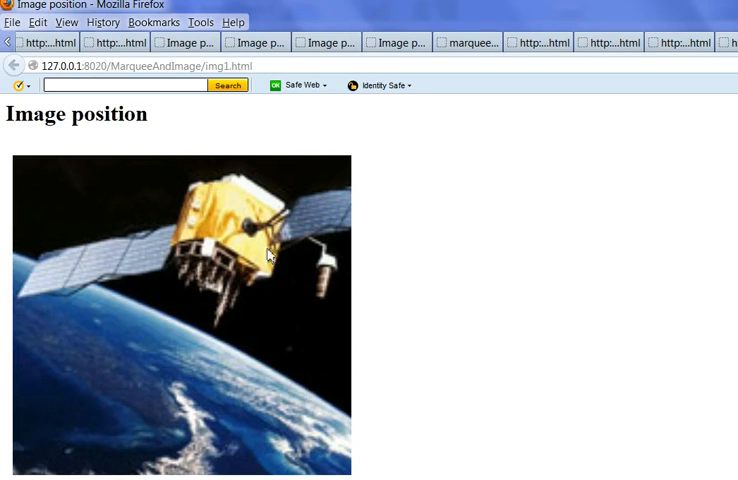
mouse_move(319, 348)
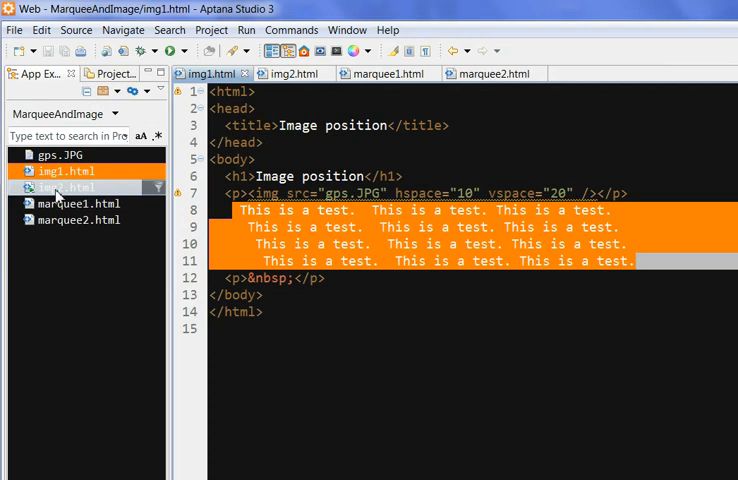
- Open img2.html in the editor to review the align="left" image attribute
left_click(291, 73)
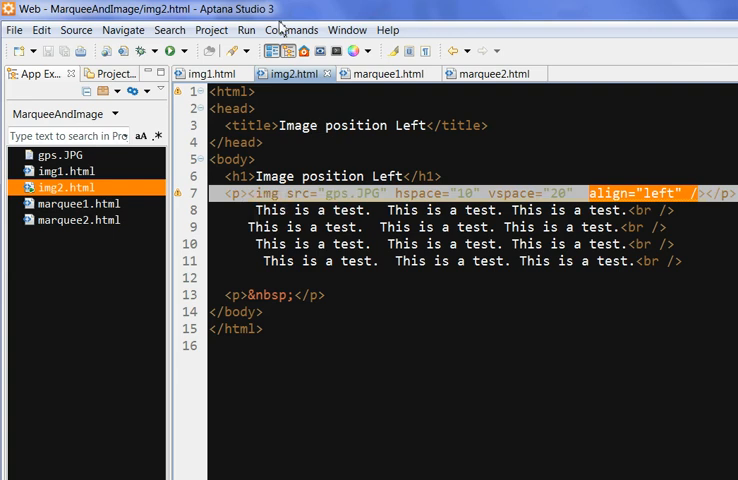
- Run img2.html in Firefox and select the test text flowing right of the left-aligned image
left_click(246, 29)
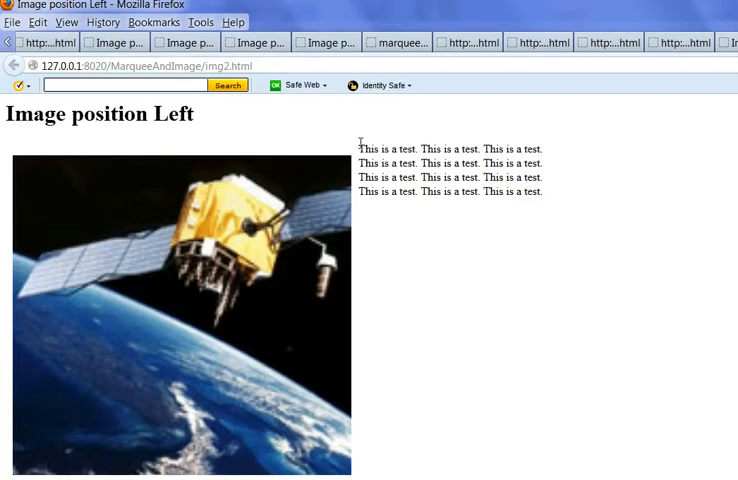
left_click_drag(360, 149, 550, 195)
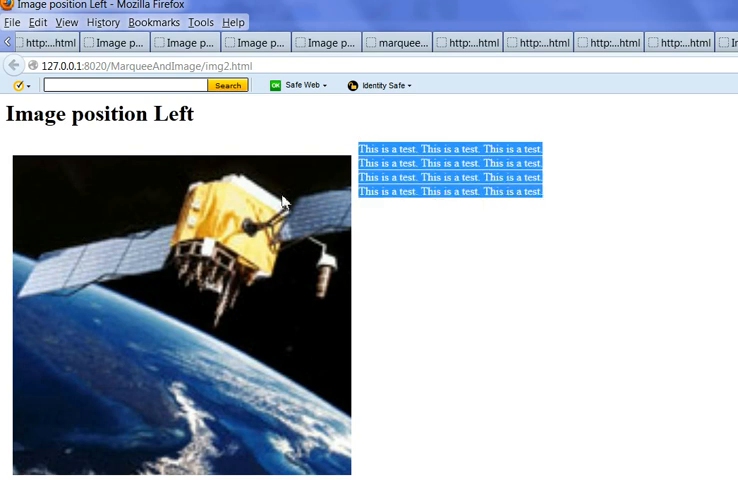
mouse_move(285, 202)
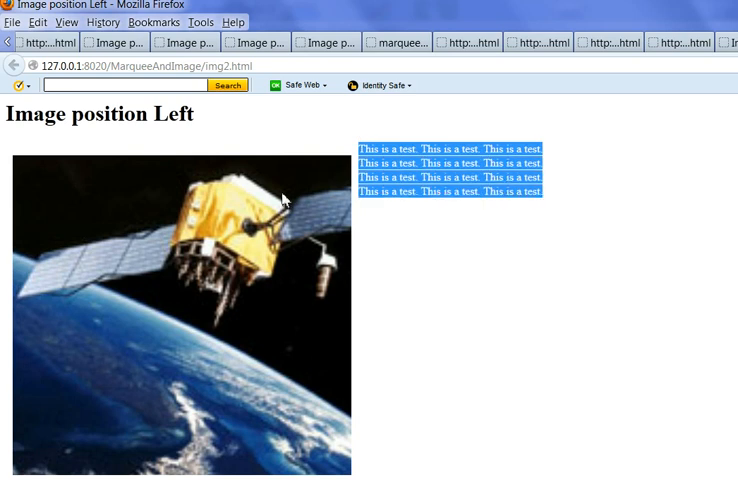
left_click(373, 361)
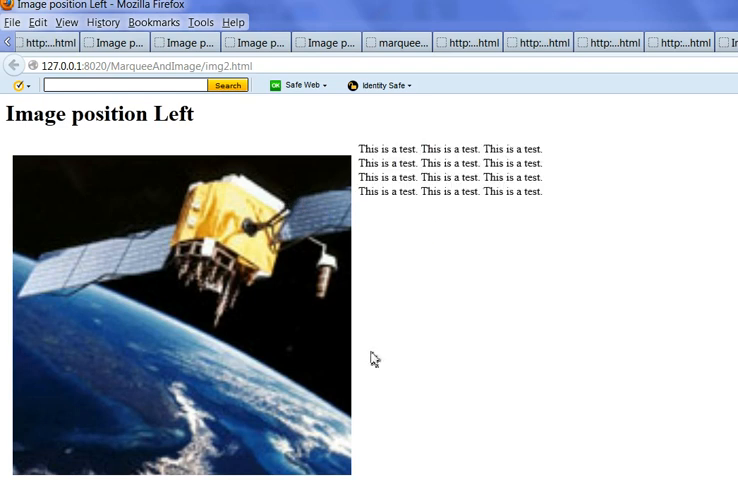